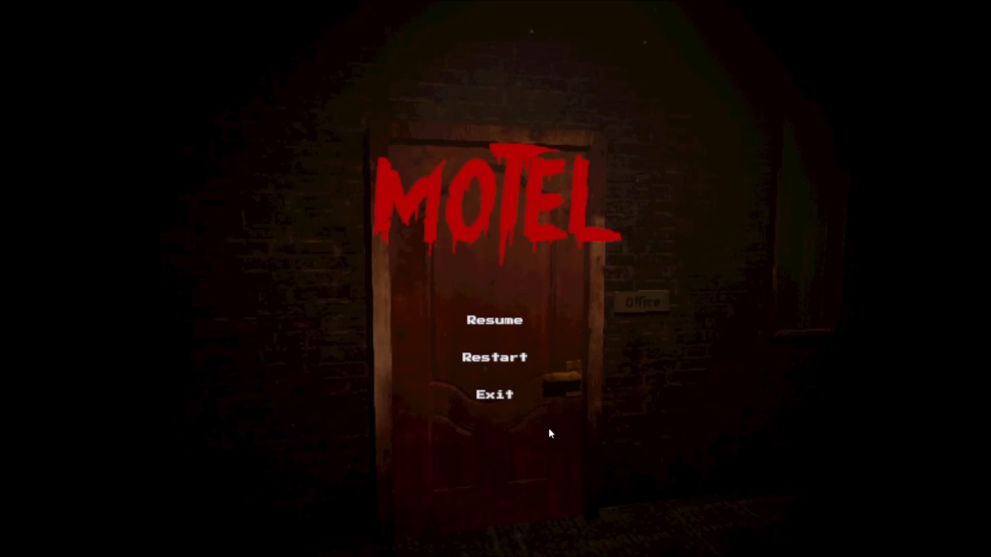
mouse_move(474, 315)
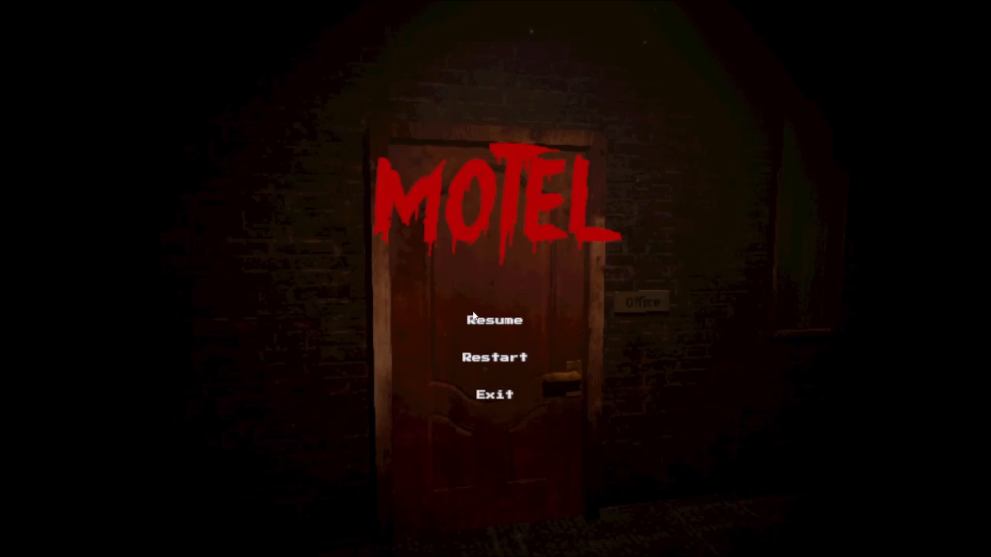
click(494, 320)
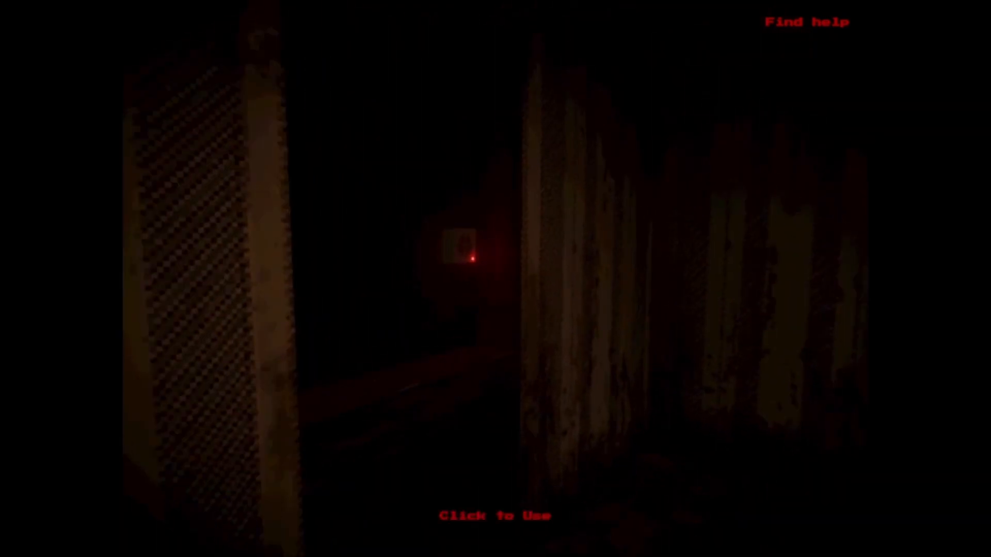
click(466, 259)
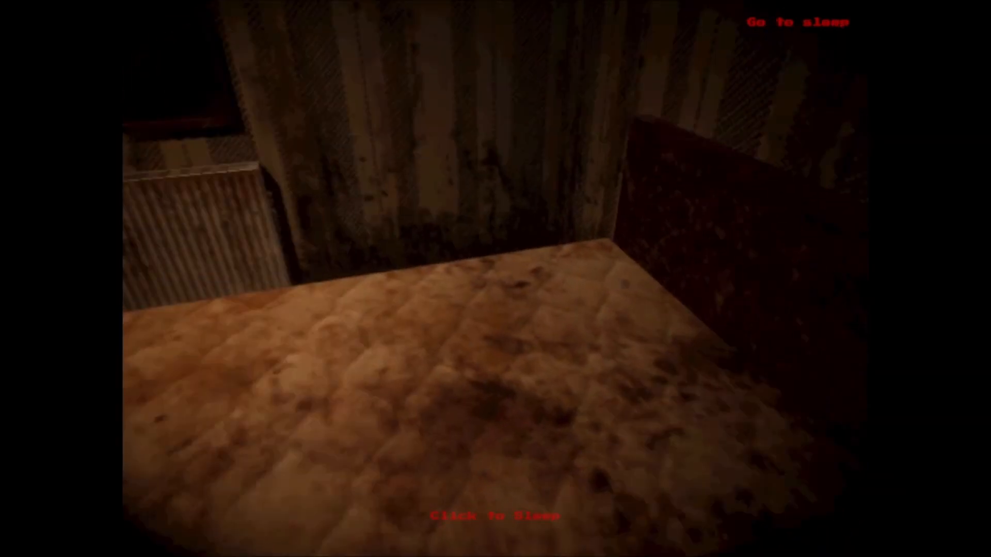
click(494, 515)
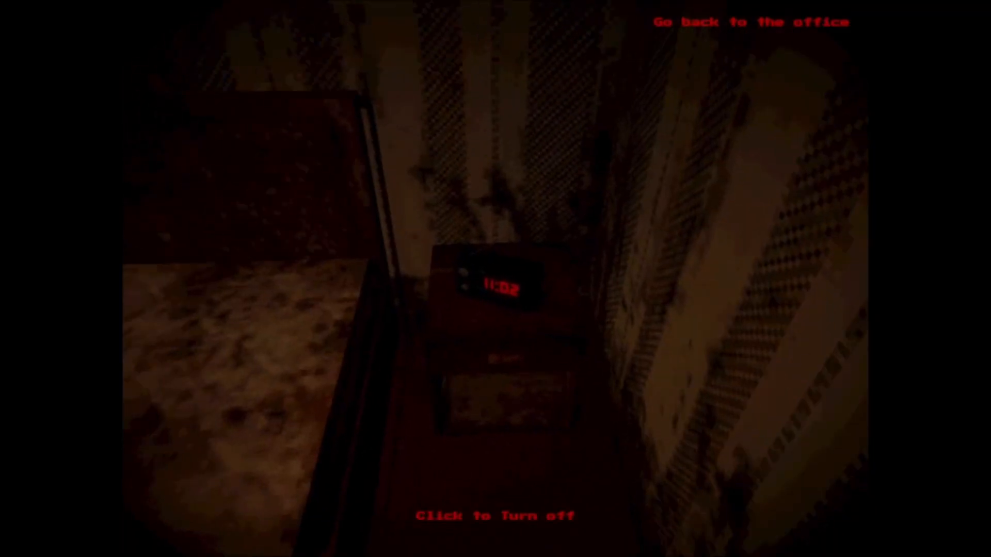
click(496, 285)
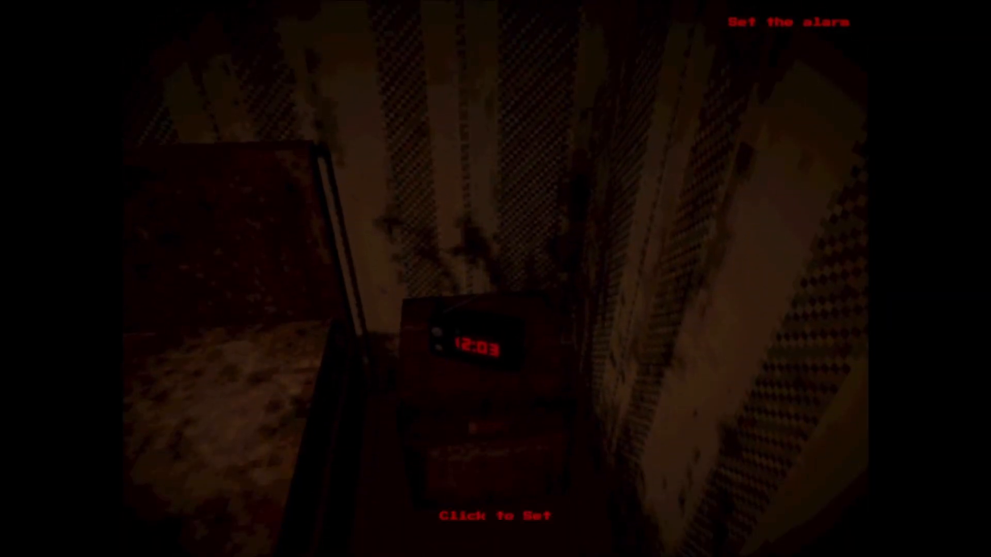
click(471, 346)
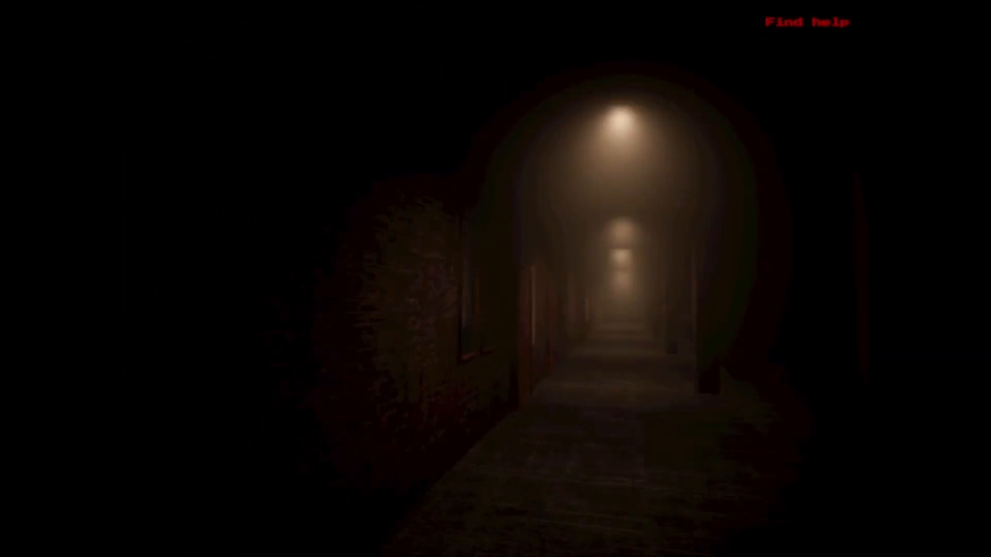
key(Escape)
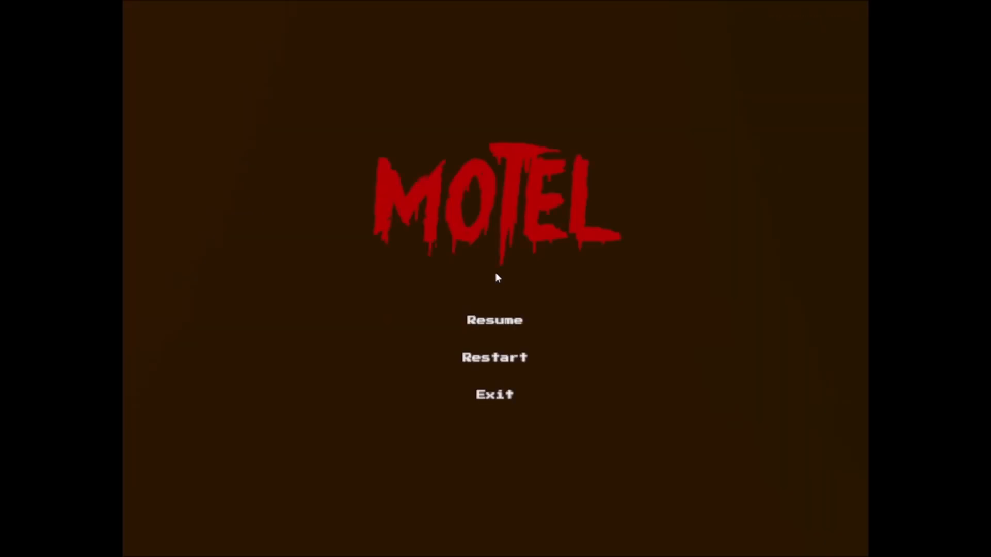
mouse_move(513, 280)
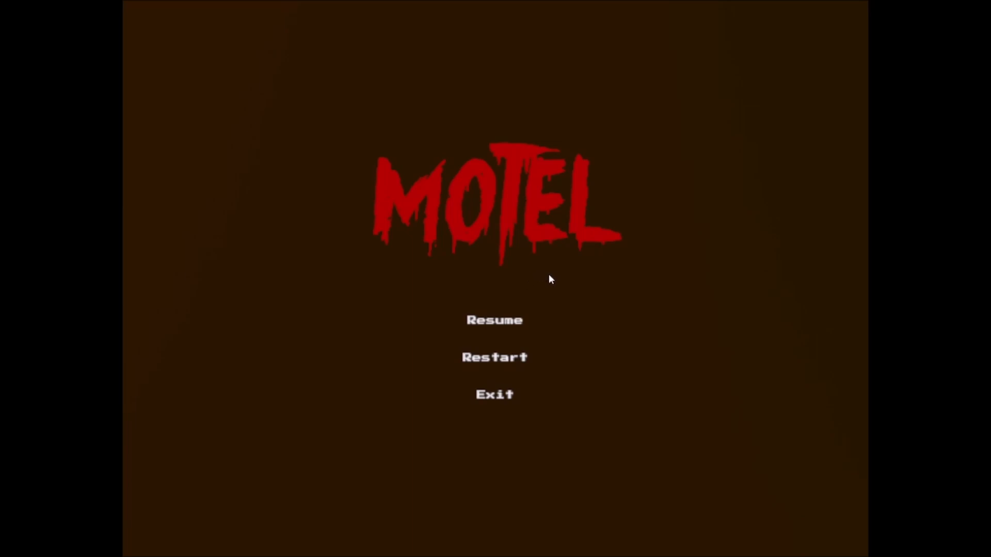
mouse_move(552, 298)
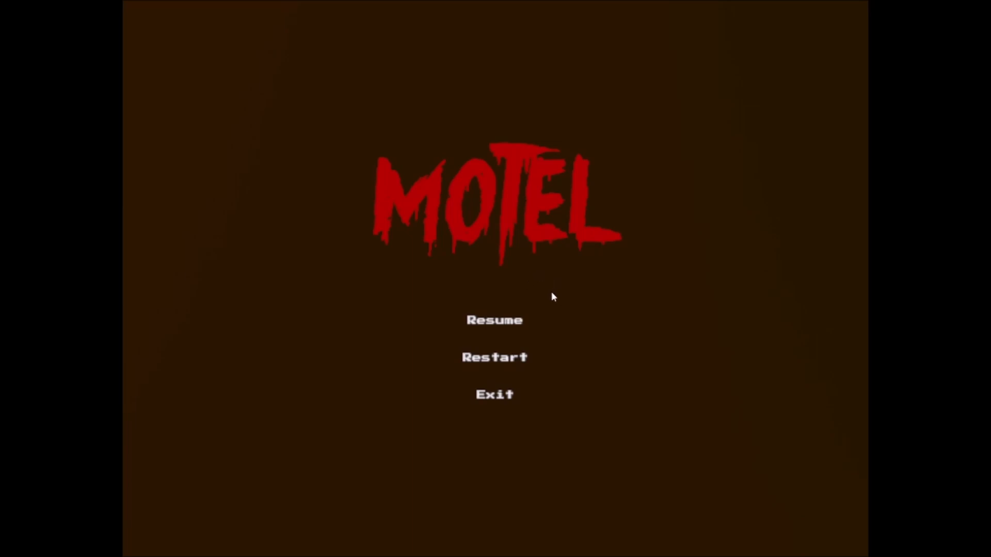
mouse_move(552, 306)
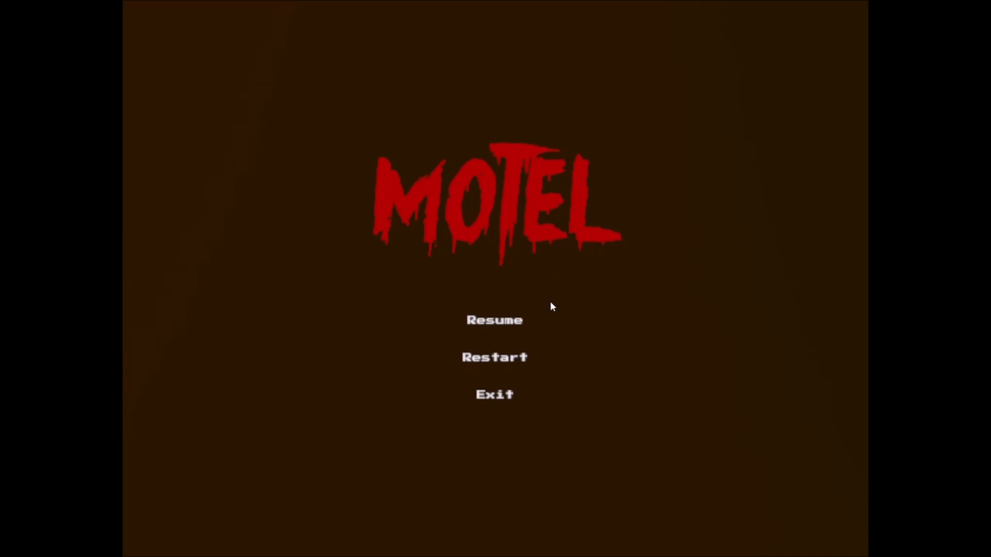
mouse_move(612, 496)
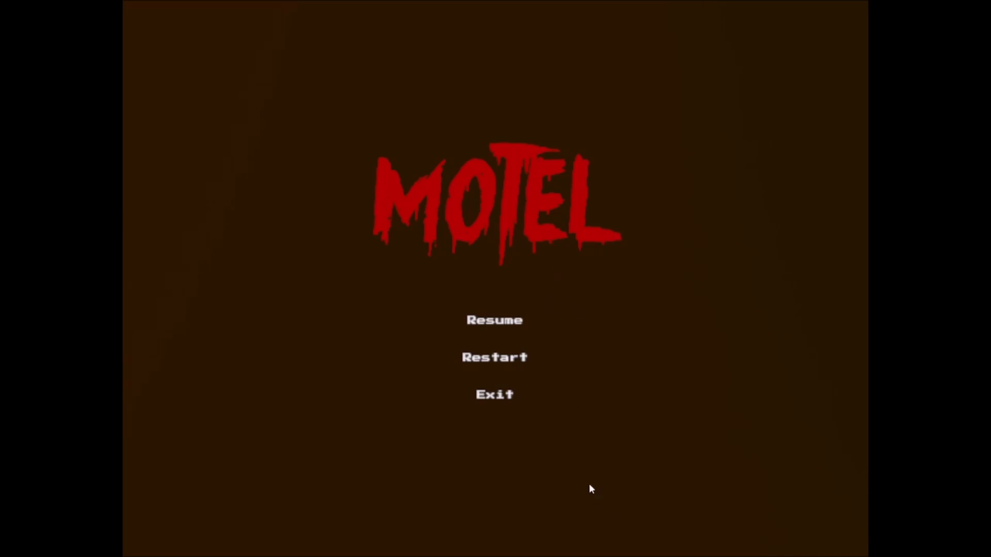
mouse_move(551, 495)
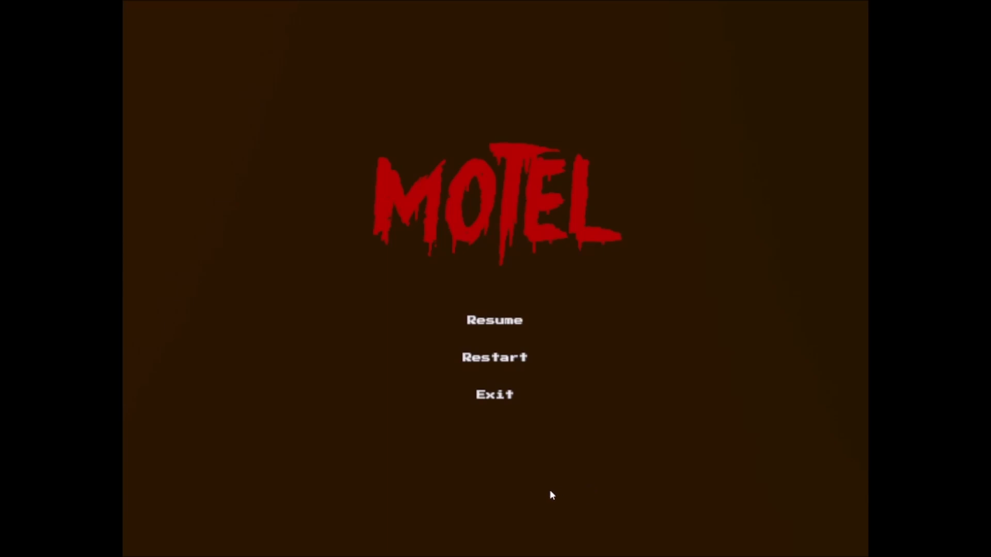
mouse_move(522, 486)
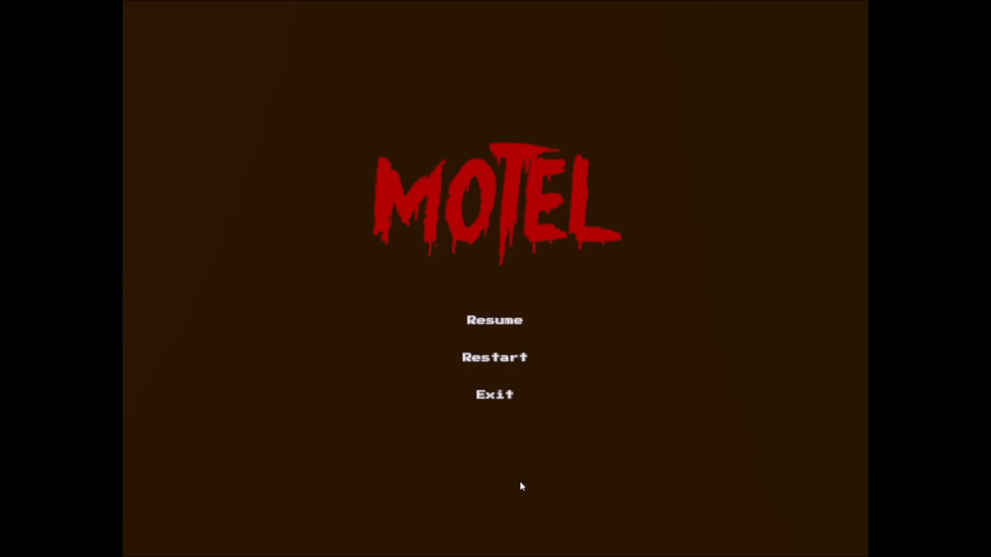
mouse_move(511, 483)
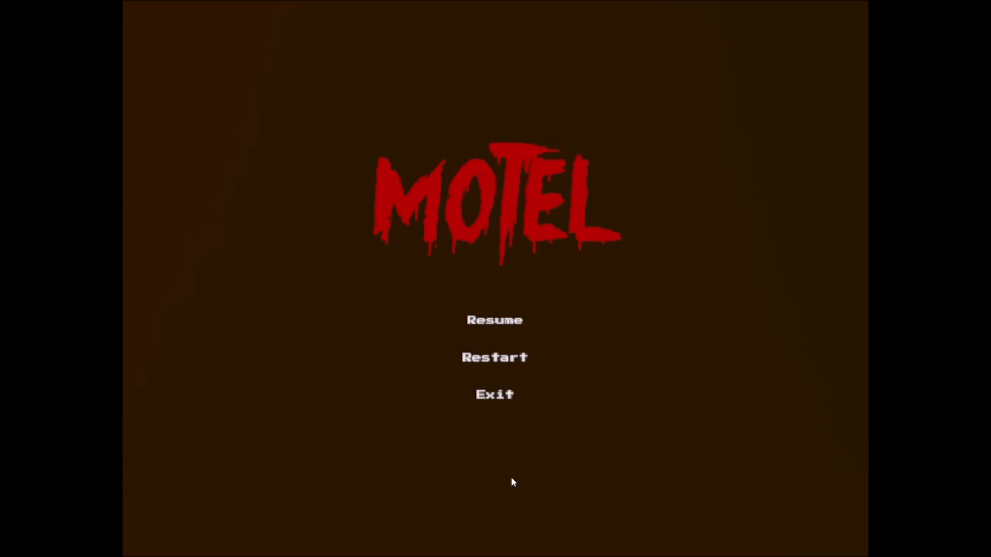
mouse_move(516, 467)
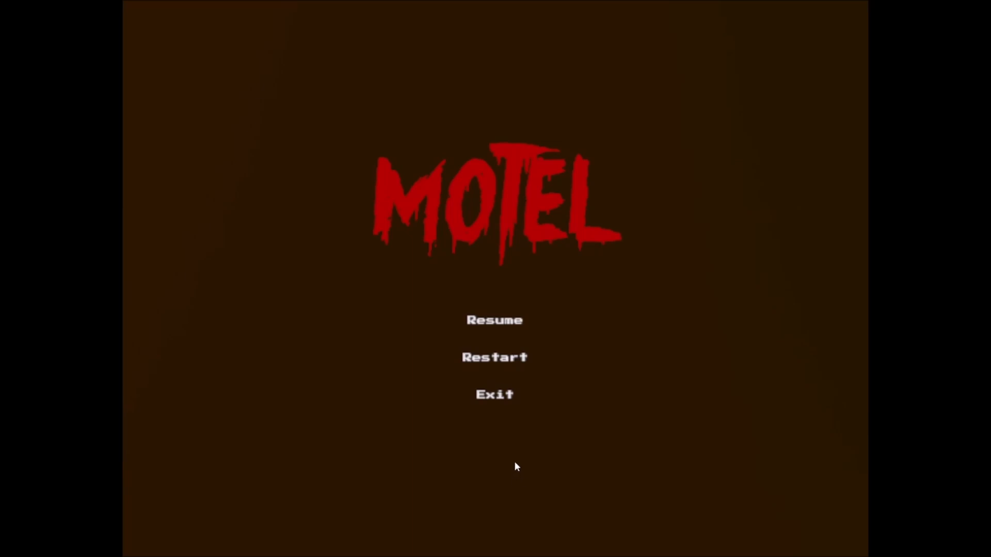
mouse_move(528, 471)
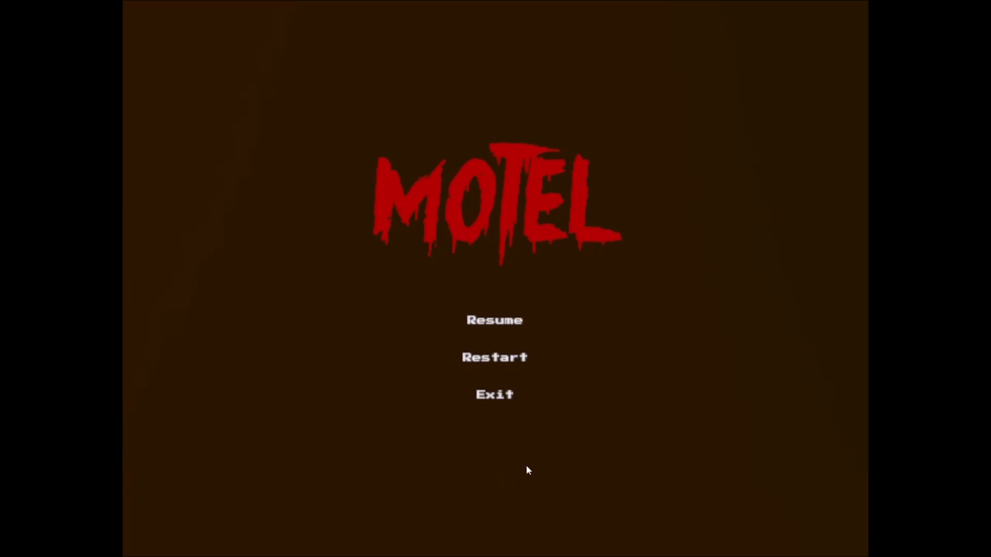
mouse_move(638, 454)
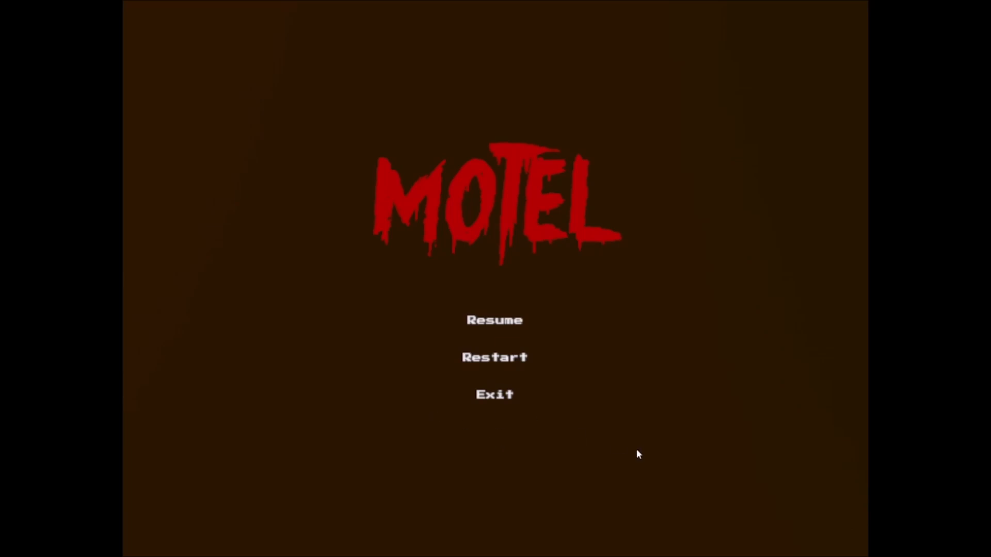
mouse_move(328, 483)
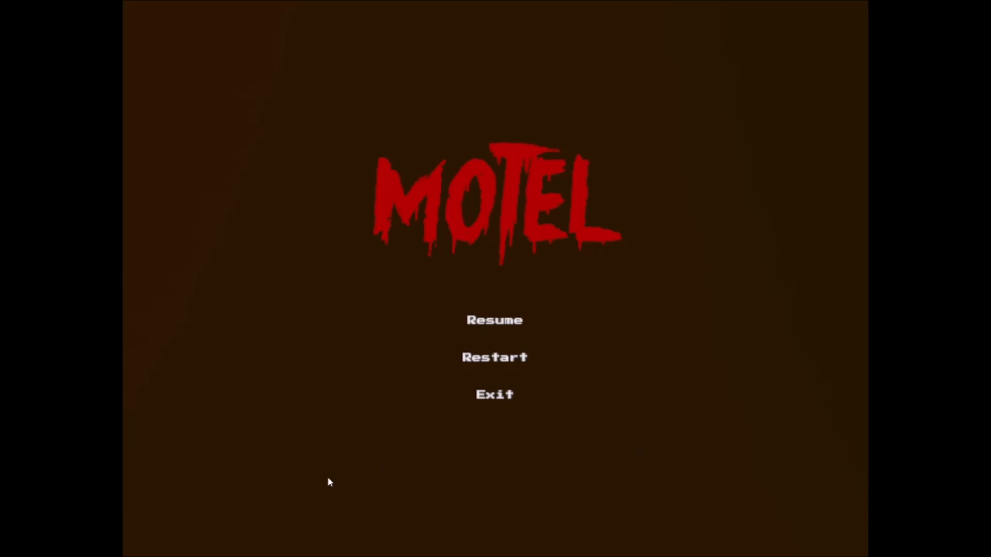
mouse_move(582, 466)
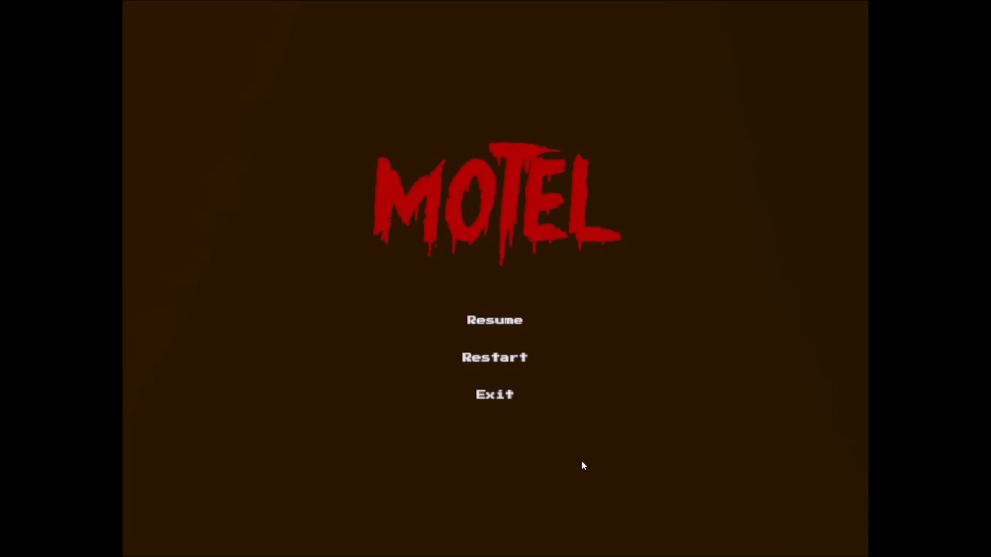
mouse_move(334, 443)
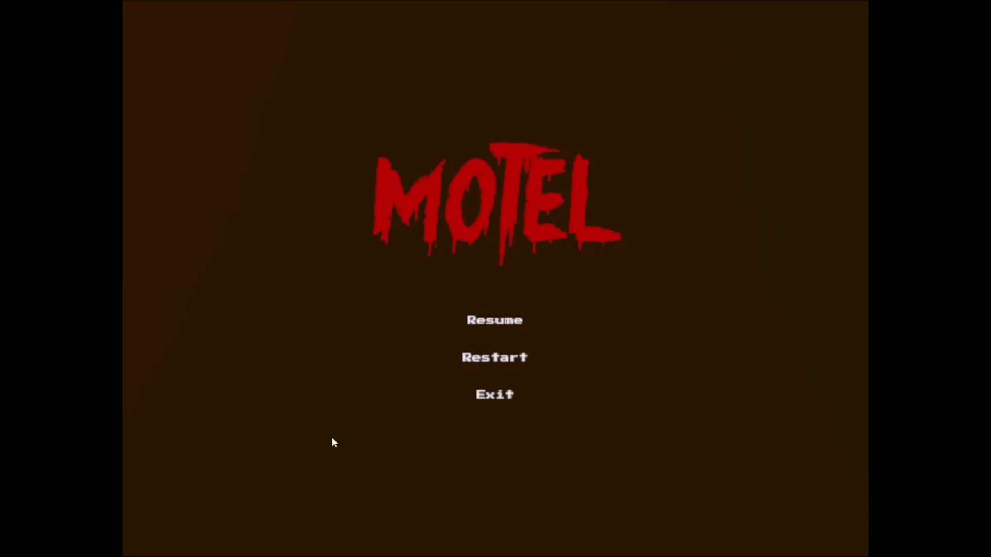
mouse_move(289, 224)
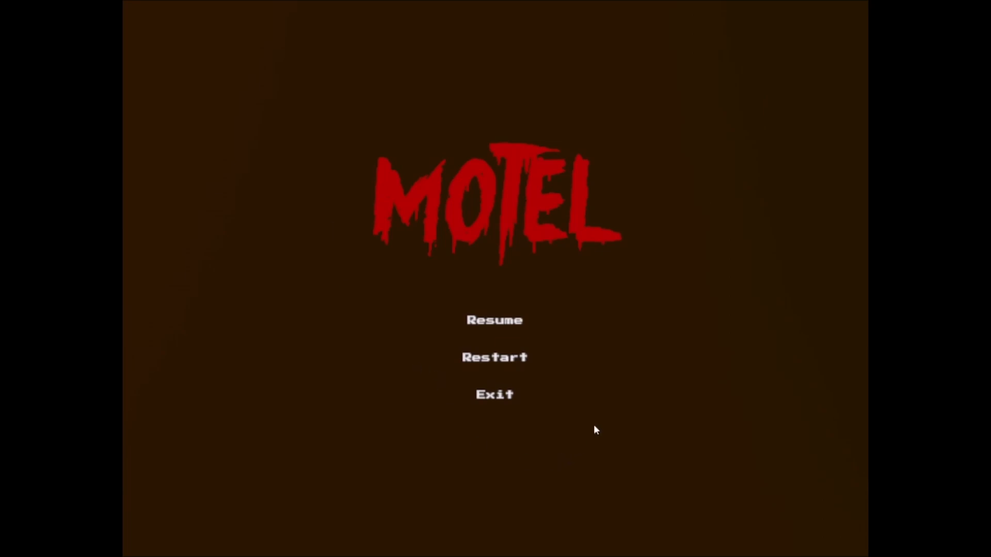
mouse_move(612, 457)
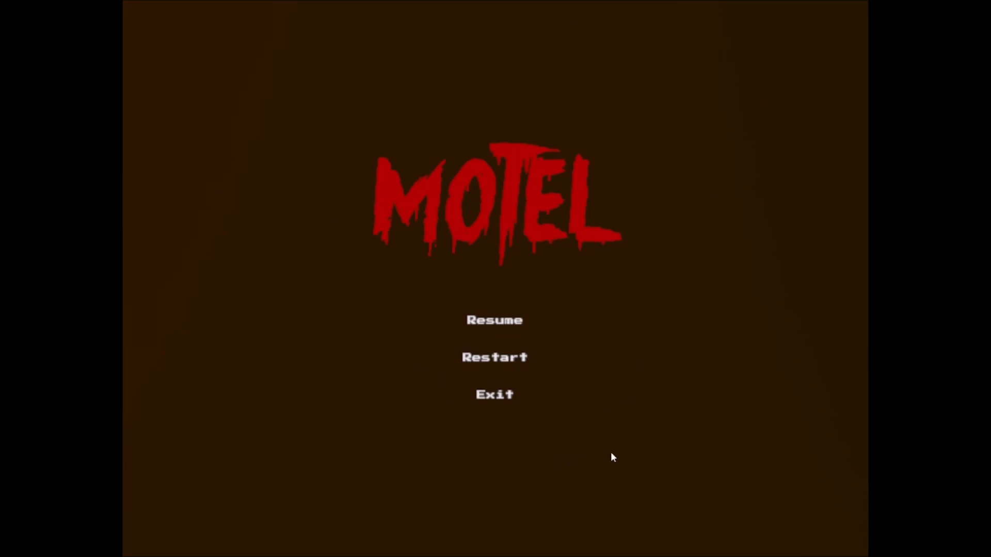